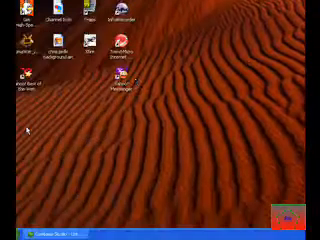
Step: Bring up Internet Properties from the Internet Explorer desktop icon's context menu
left_click(18, 230)
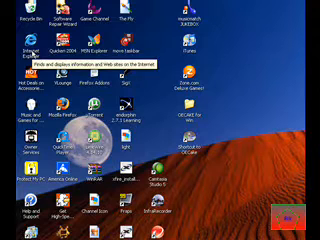
right_click(20, 58)
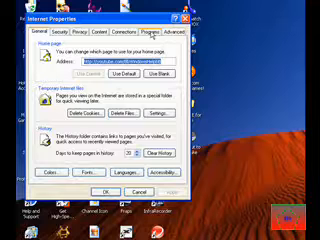
Step: Switch Internet Properties to the Connections settings, then to the Advanced browsing options list
left_click(176, 36)
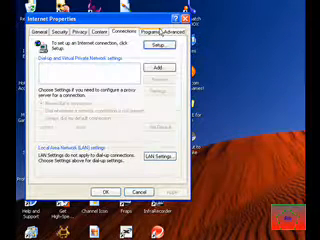
left_click(200, 32)
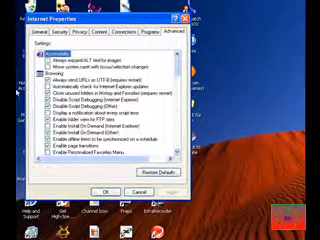